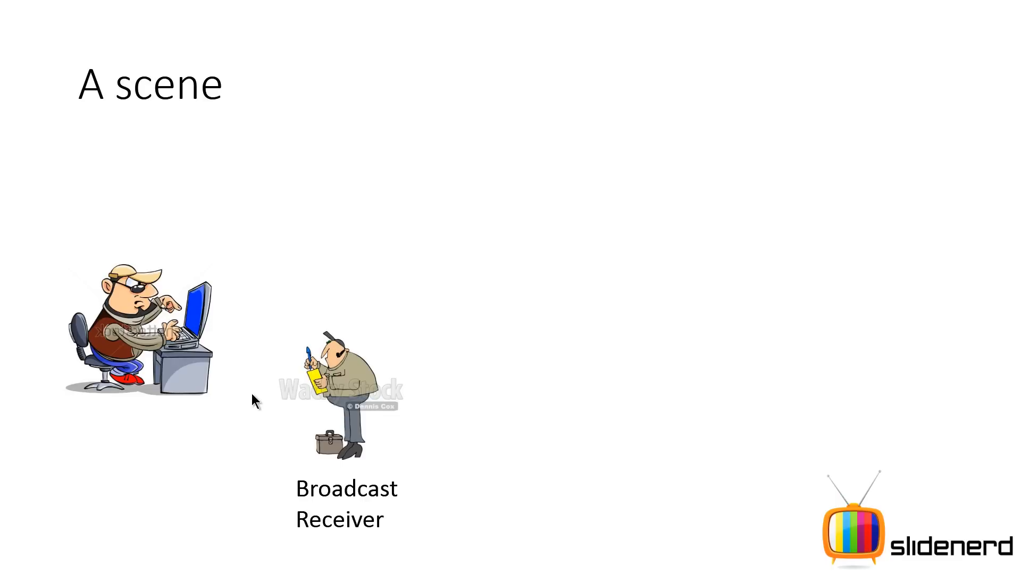
{"action": "mouse_move", "coordinate": [10, 311]}
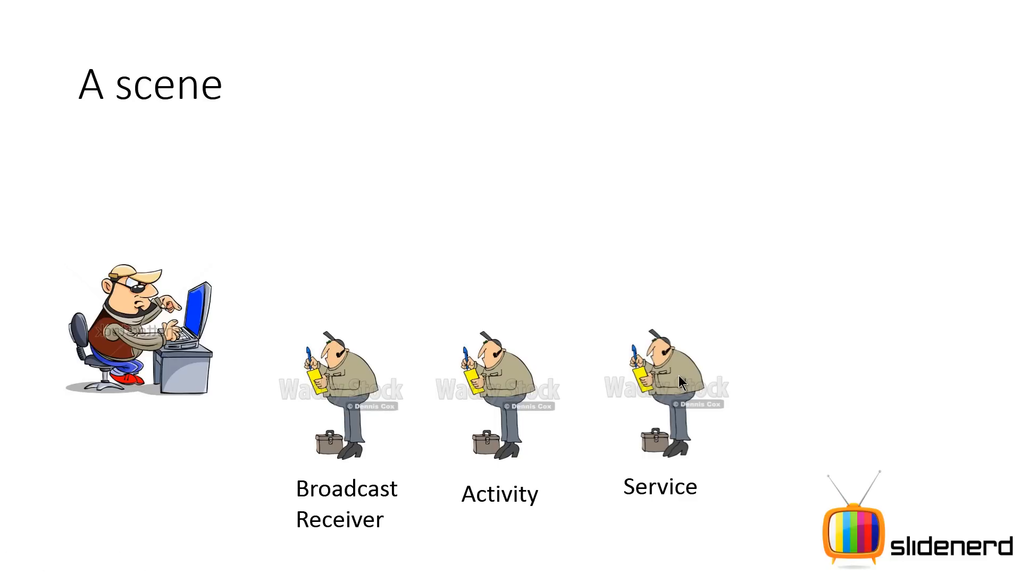
{"action": "mouse_move", "coordinate": [102, 324]}
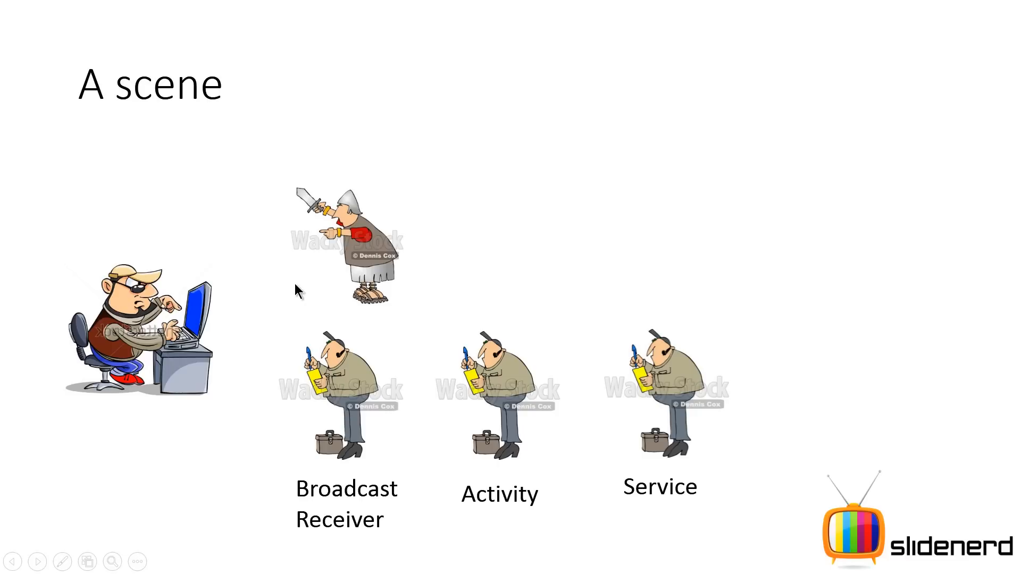
{"action": "mouse_move", "coordinate": [201, 369]}
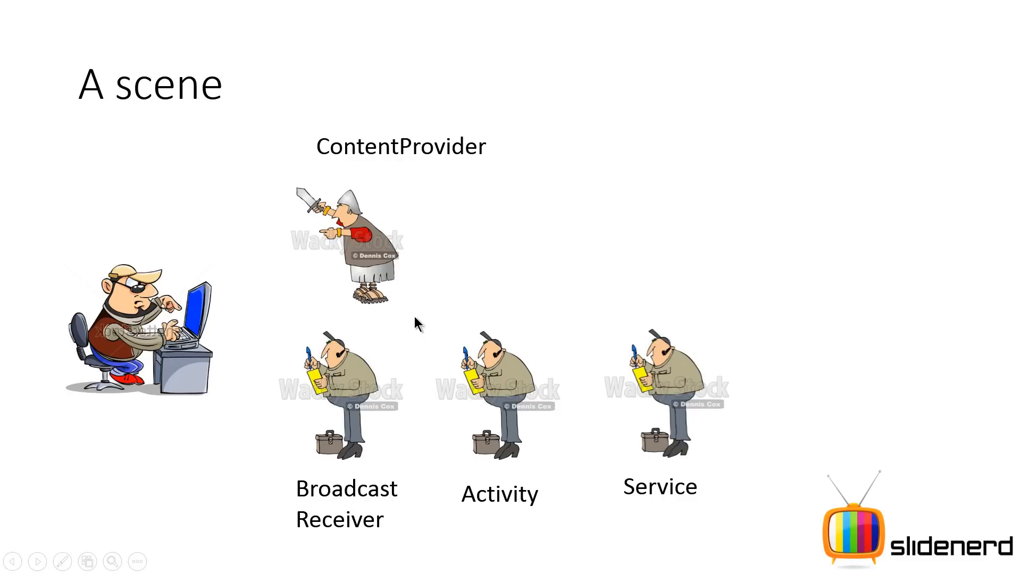
Step: Reveal the Message Queue box around the three components and the Looper label
{"action": "left_click", "coordinate": [417, 324]}
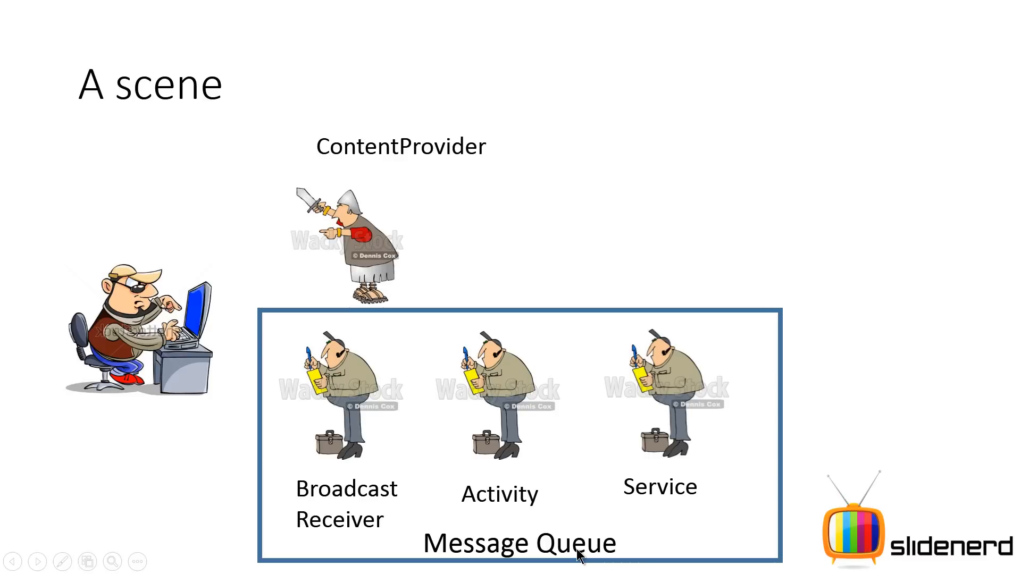
{"action": "mouse_move", "coordinate": [803, 369]}
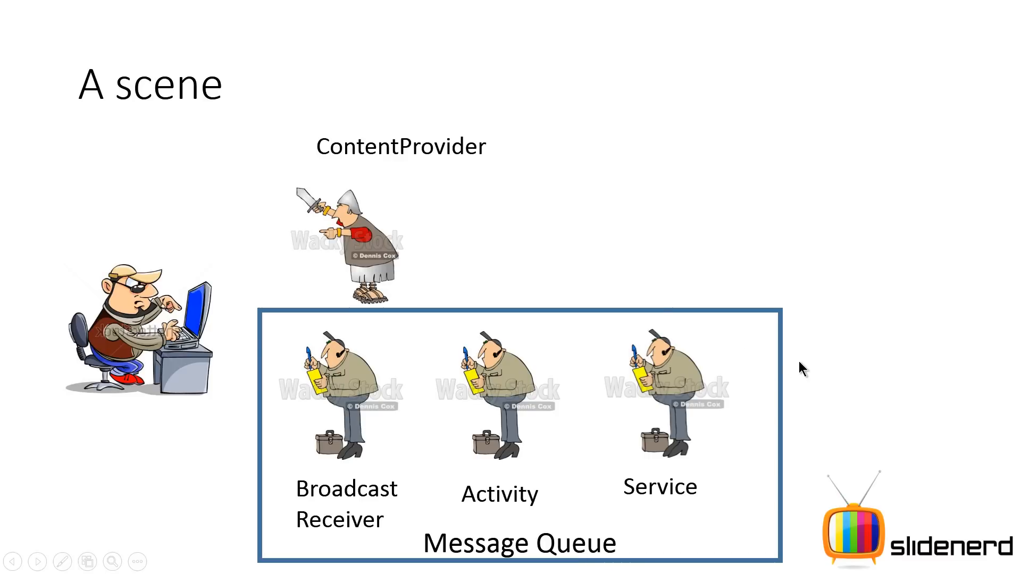
{"action": "mouse_move", "coordinate": [837, 377]}
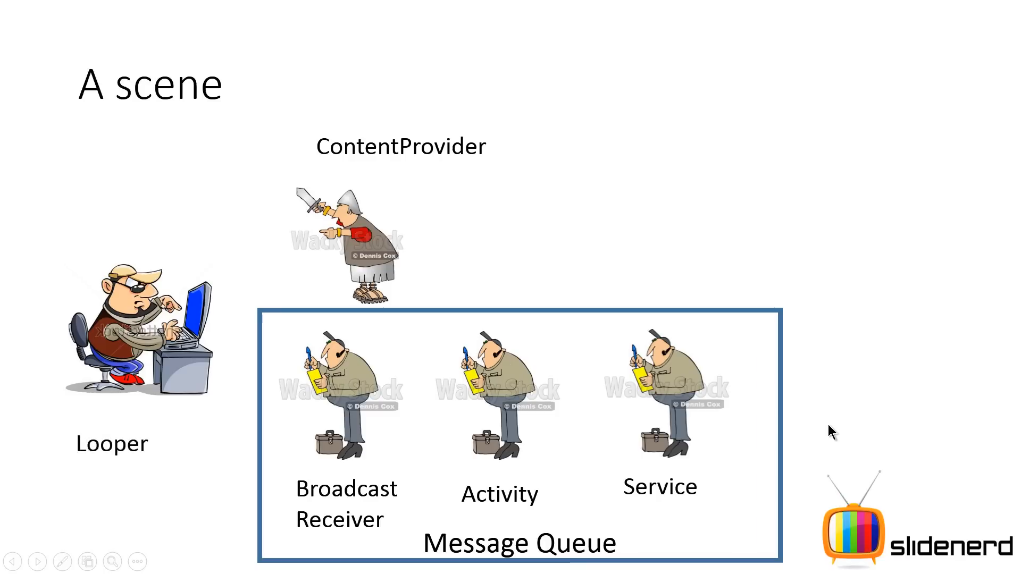
{"action": "mouse_move", "coordinate": [693, 402]}
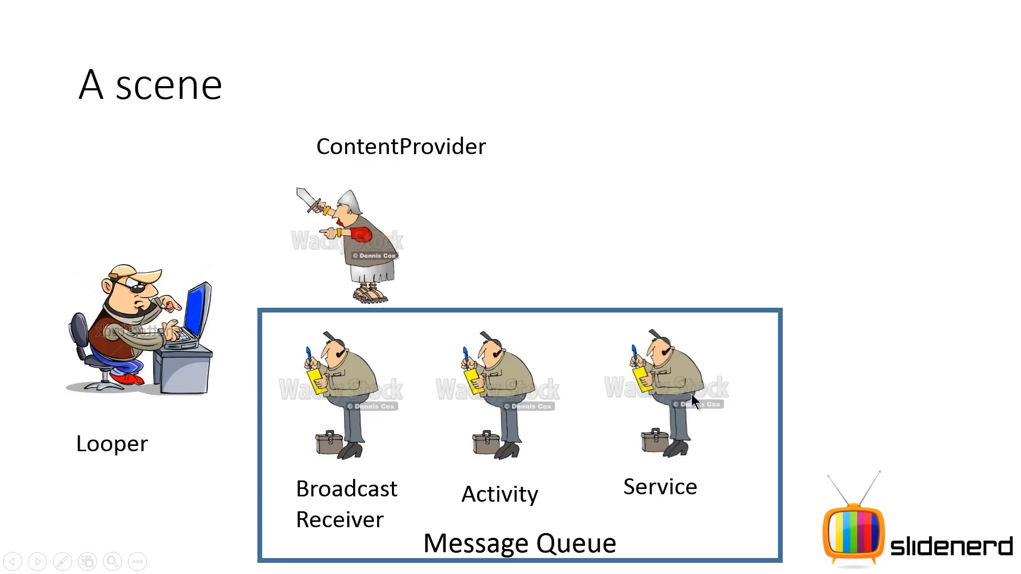
{"action": "mouse_move", "coordinate": [587, 433]}
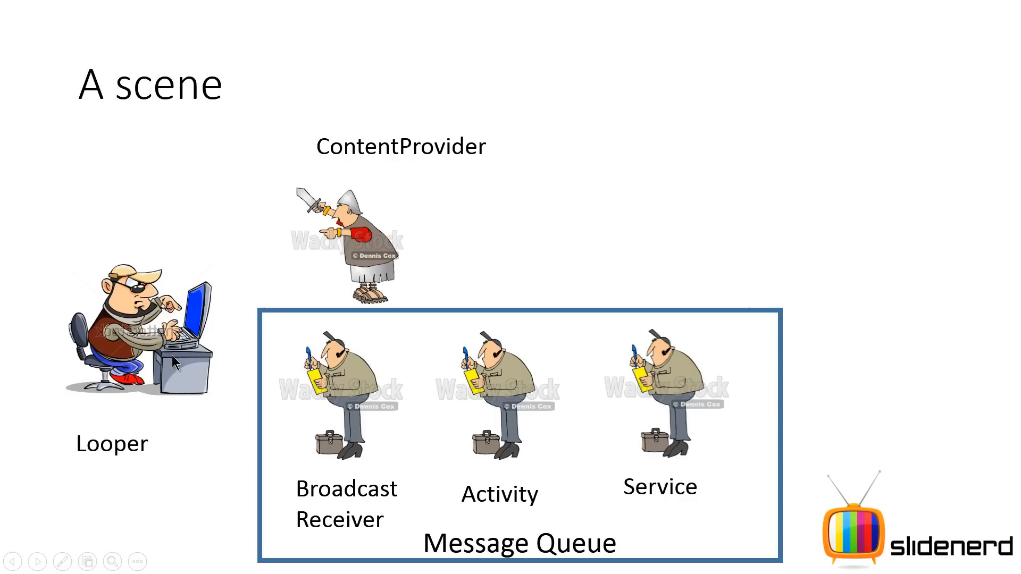
{"action": "mouse_move", "coordinate": [194, 383]}
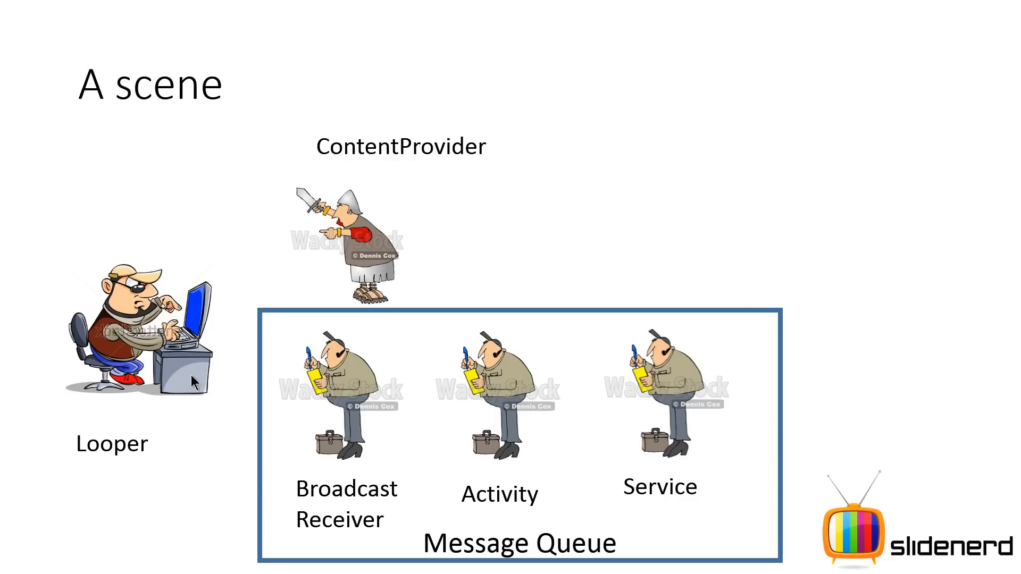
{"action": "mouse_move", "coordinate": [259, 483]}
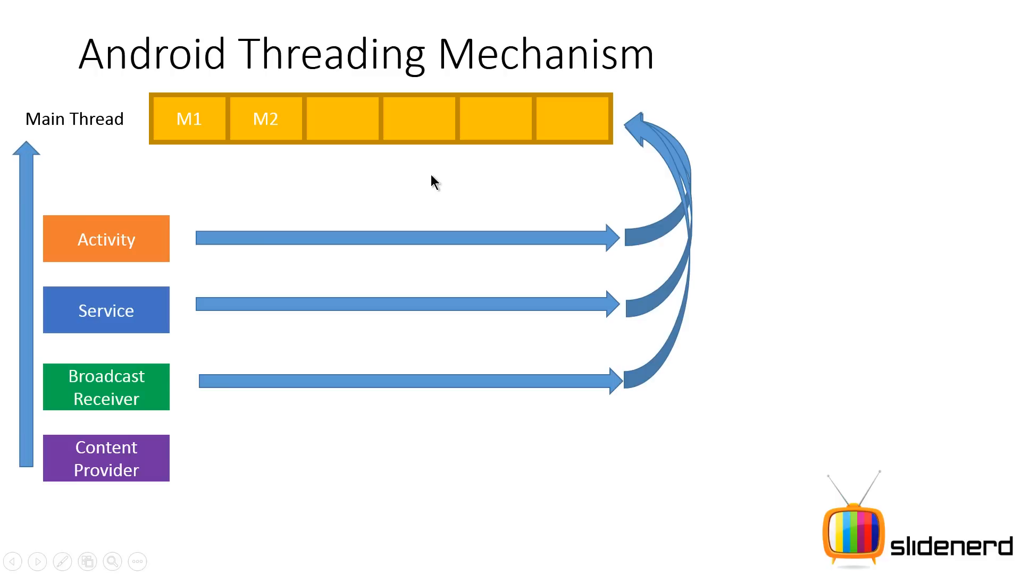
{"action": "mouse_move", "coordinate": [101, 464]}
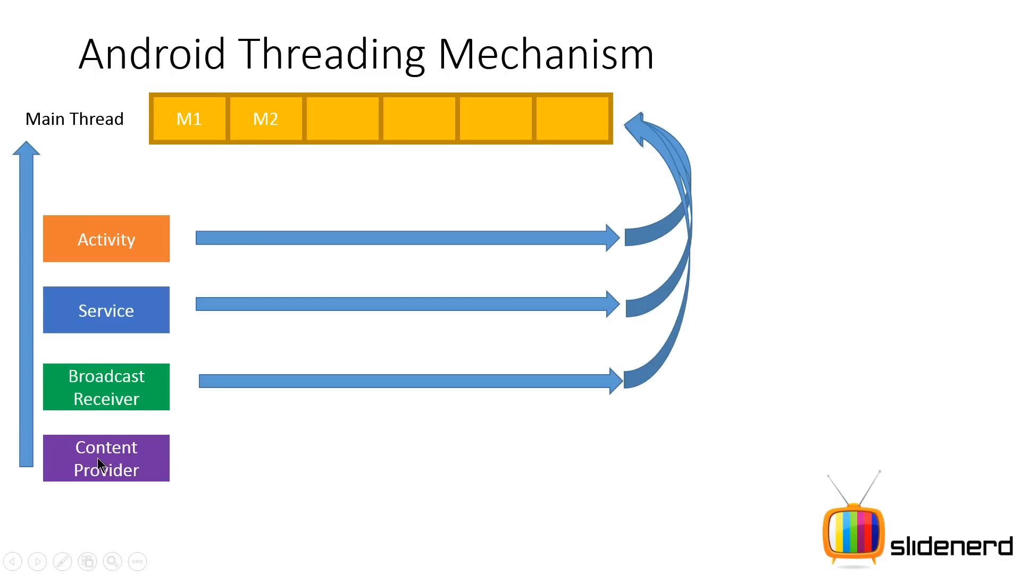
{"action": "mouse_move", "coordinate": [51, 129]}
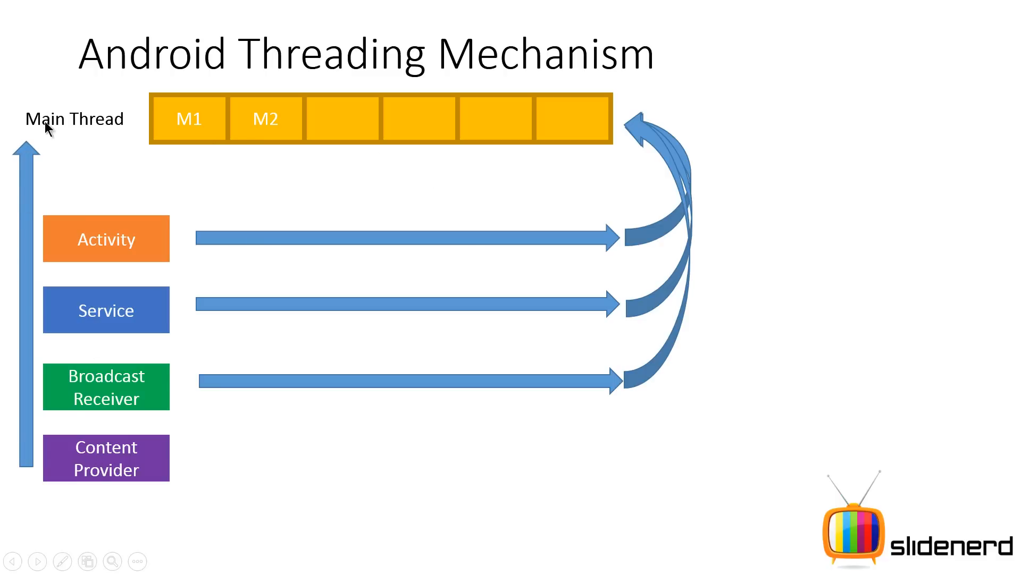
{"action": "mouse_move", "coordinate": [171, 141]}
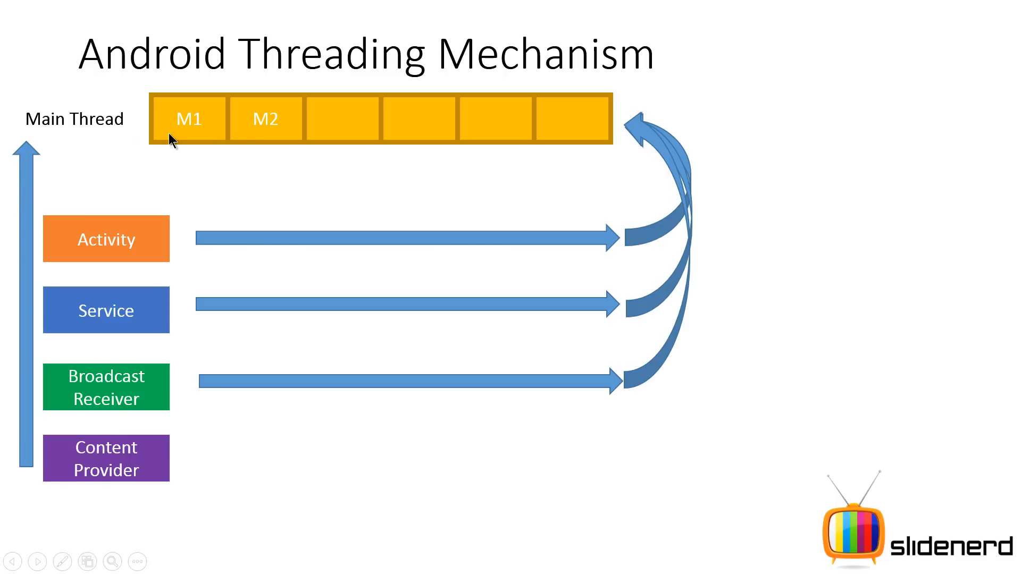
{"action": "mouse_move", "coordinate": [108, 419]}
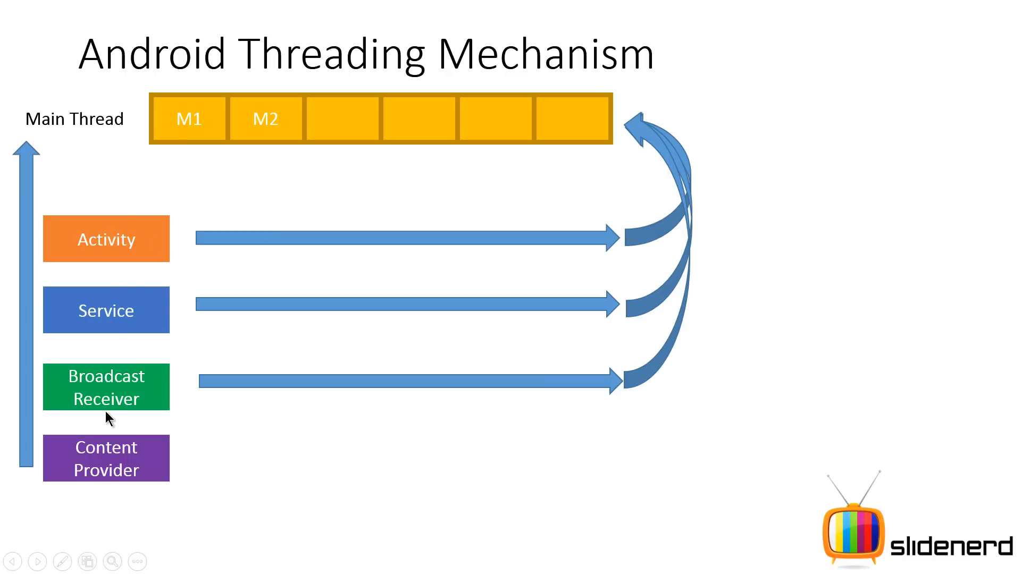
{"action": "mouse_move", "coordinate": [149, 398]}
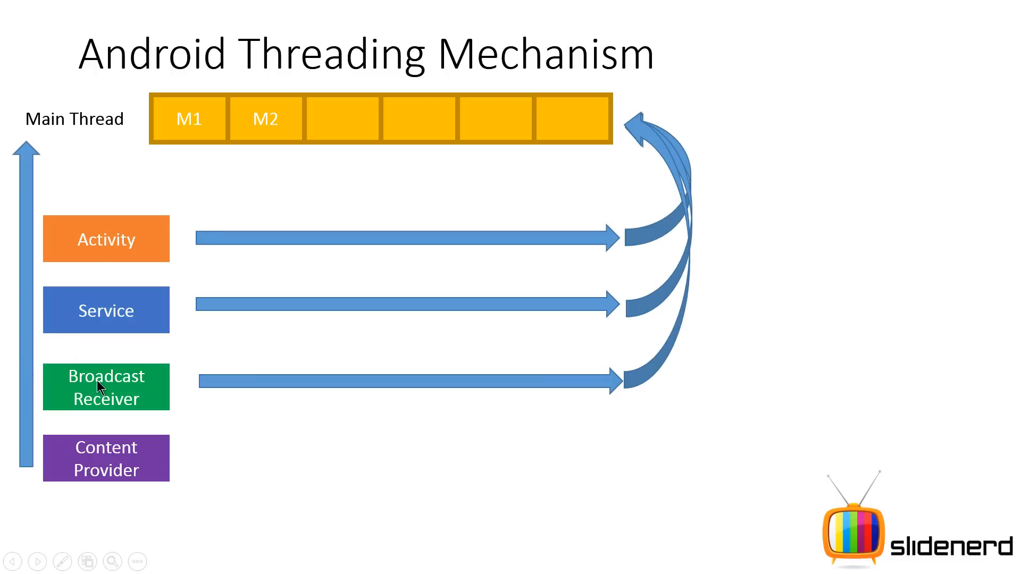
{"action": "mouse_move", "coordinate": [134, 456]}
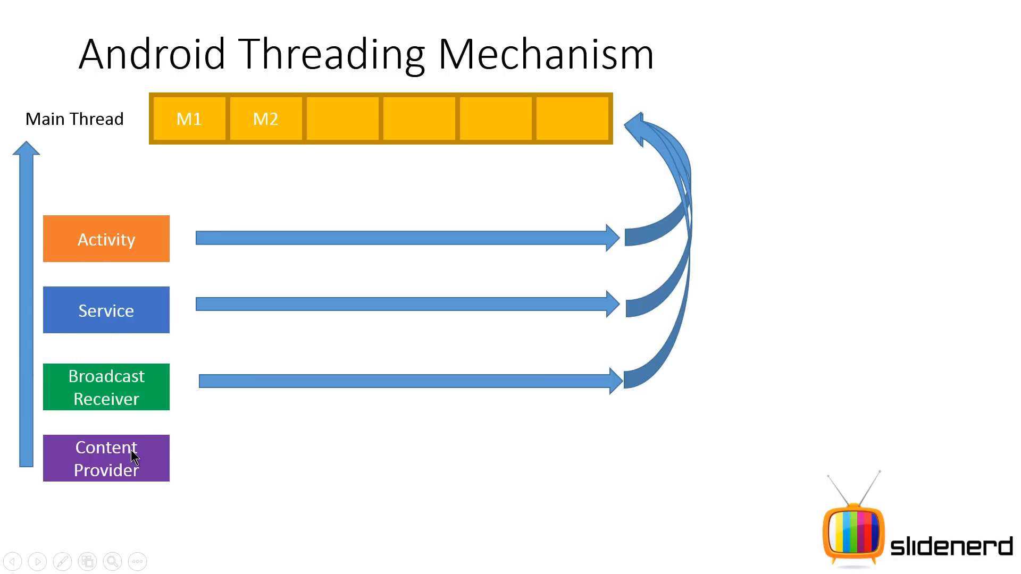
{"action": "mouse_move", "coordinate": [31, 169]}
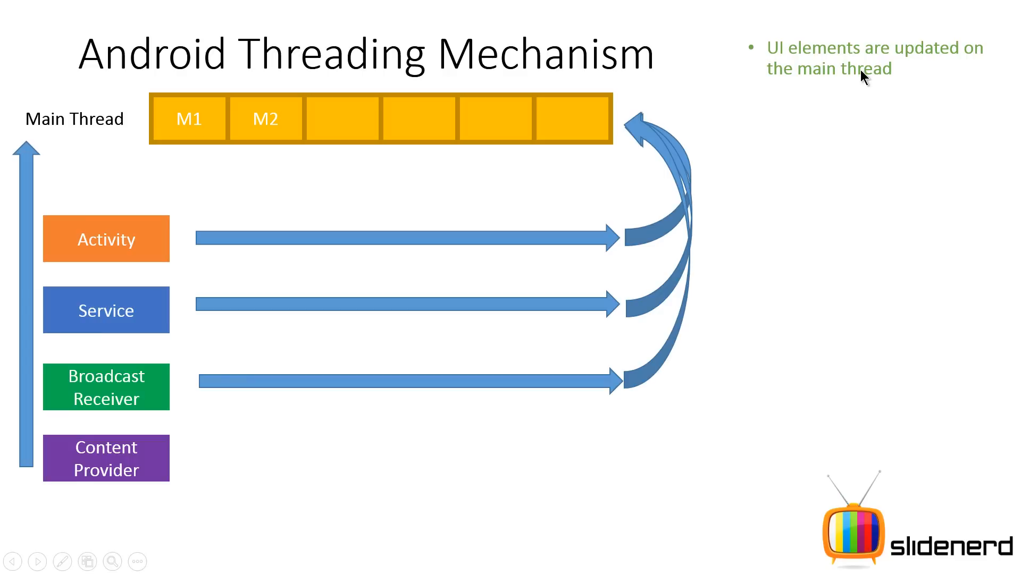
{"action": "mouse_move", "coordinate": [116, 262]}
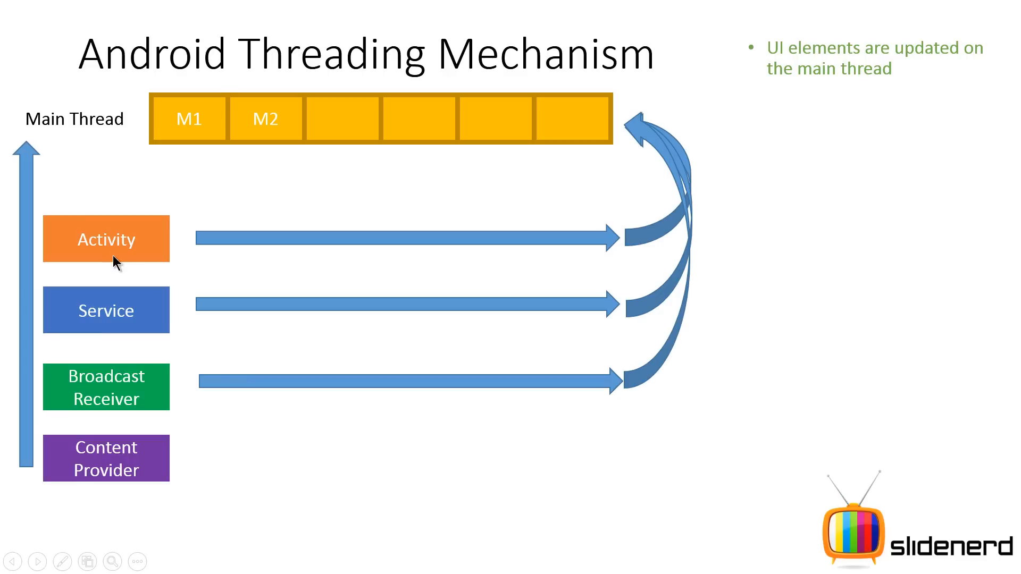
{"action": "mouse_move", "coordinate": [124, 240]}
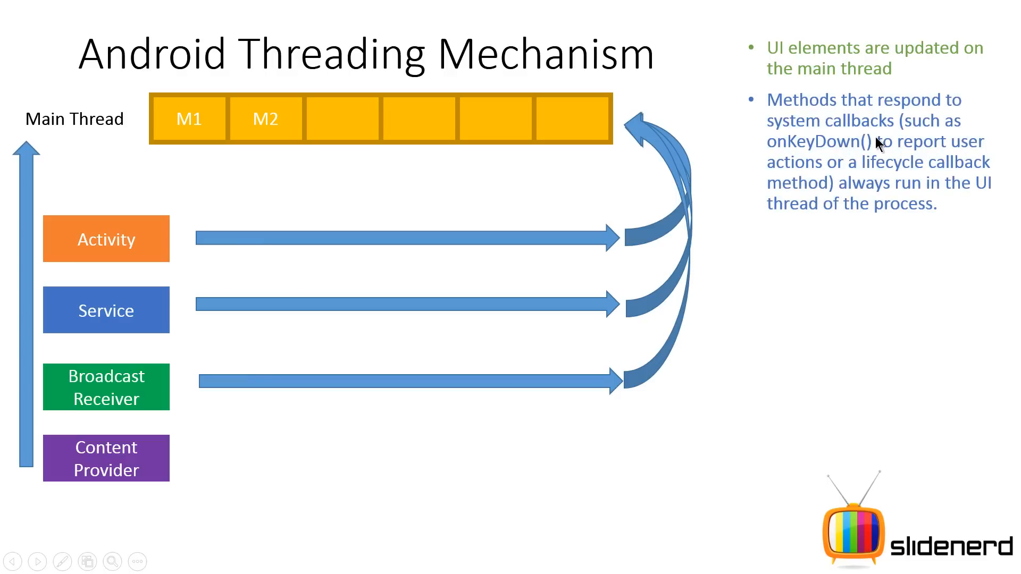
{"action": "mouse_move", "coordinate": [838, 165]}
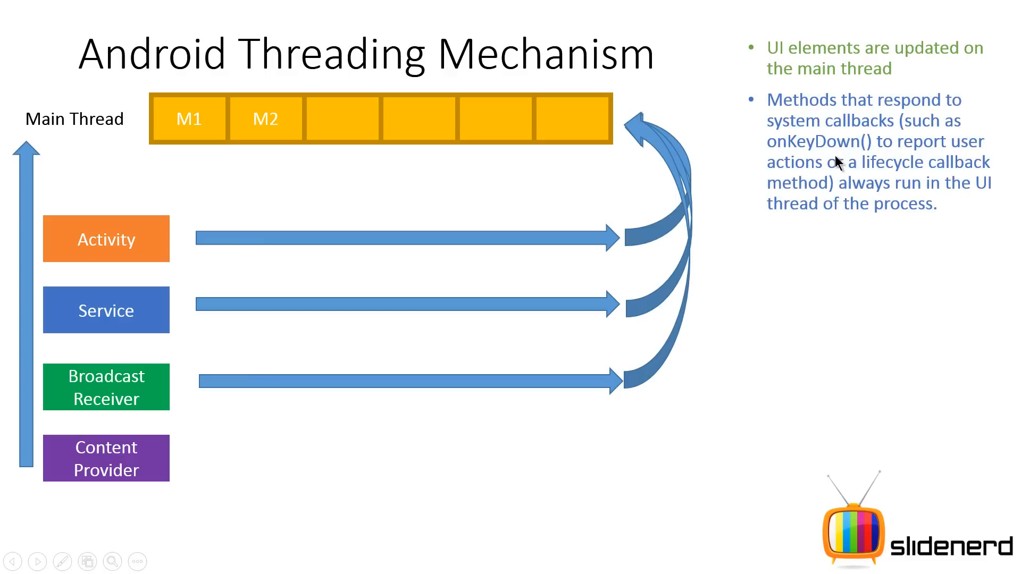
{"action": "mouse_move", "coordinate": [829, 163]}
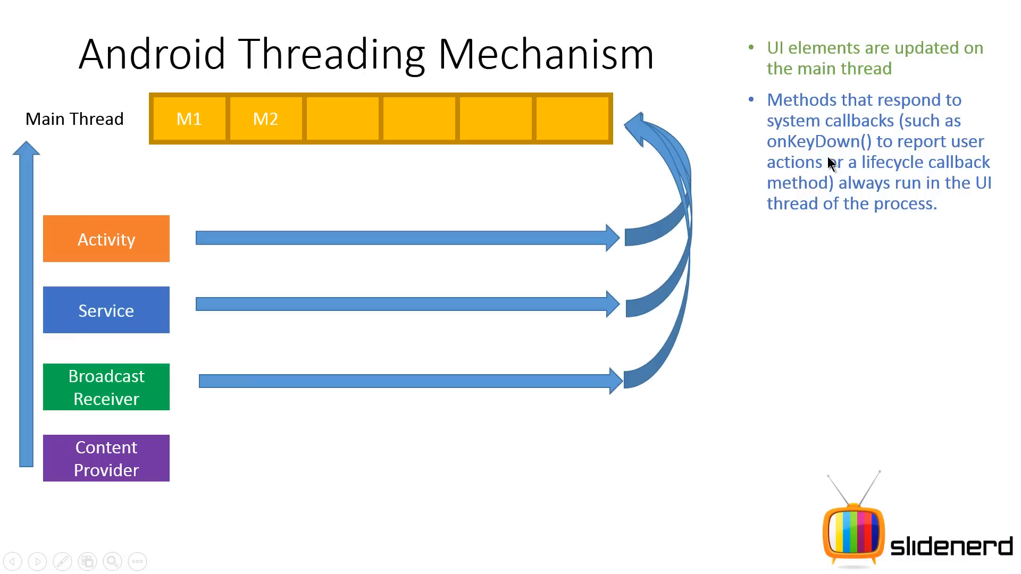
{"action": "mouse_move", "coordinate": [714, 343]}
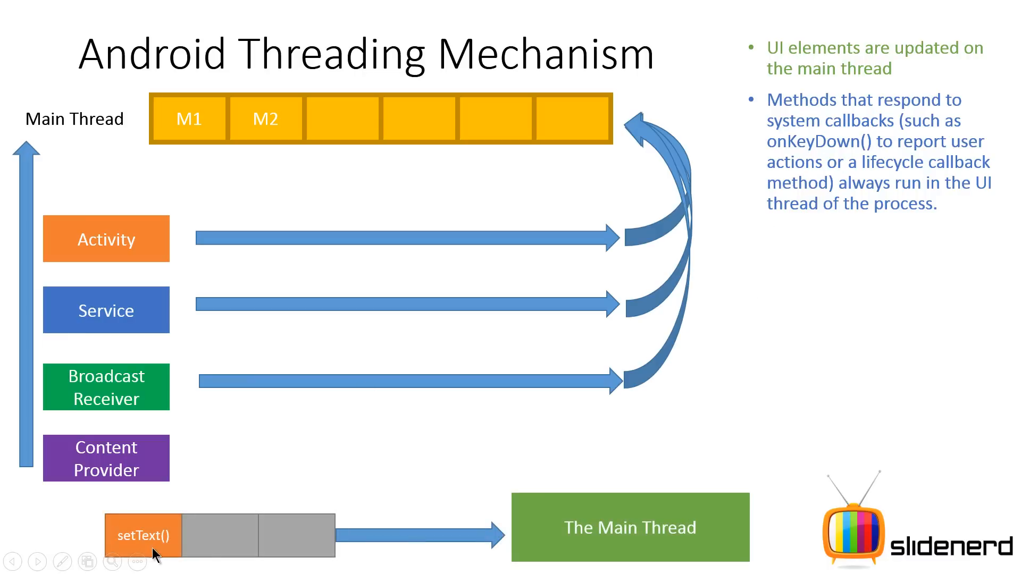
{"action": "mouse_move", "coordinate": [170, 547]}
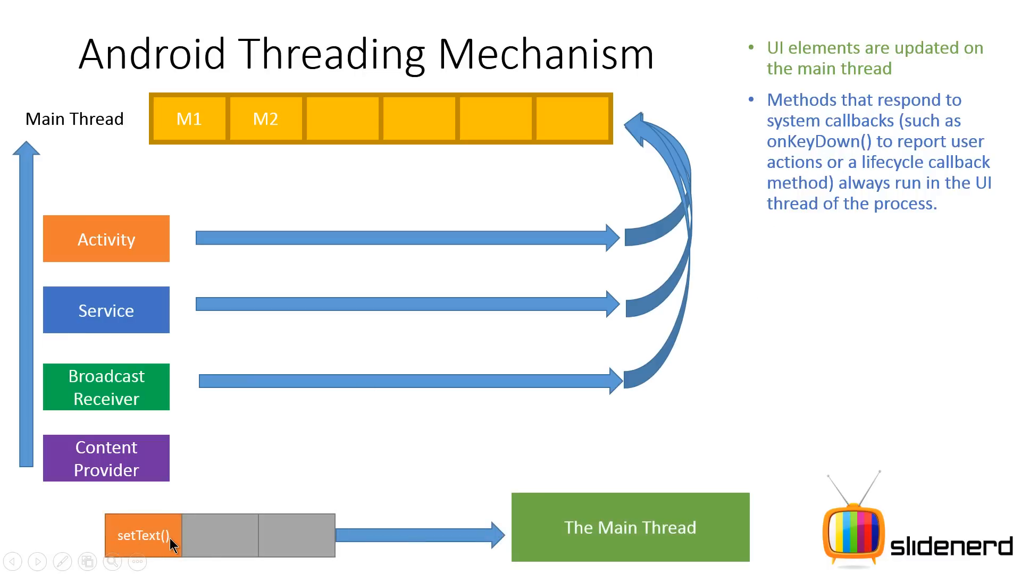
{"action": "mouse_move", "coordinate": [565, 535]}
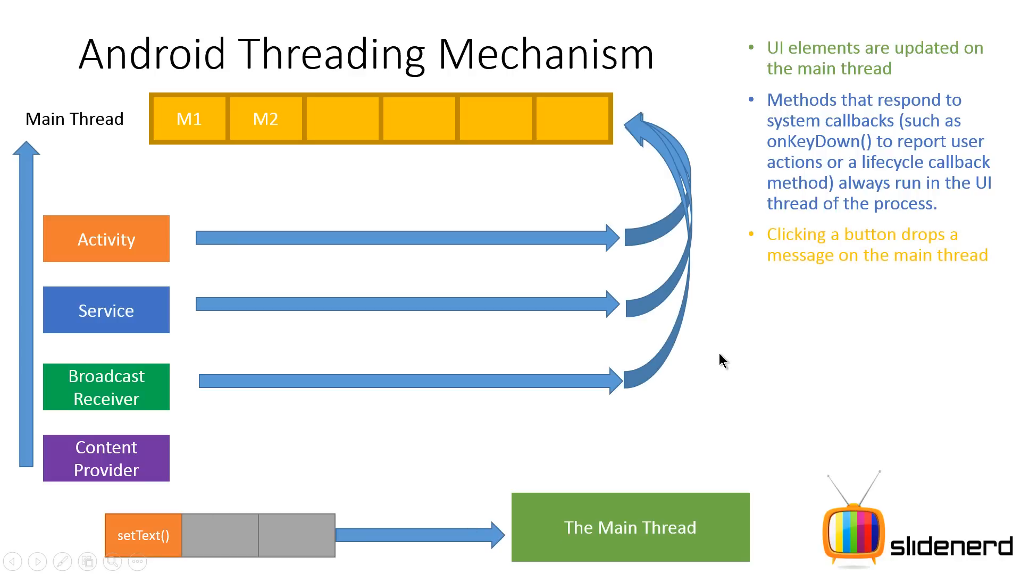
{"action": "mouse_move", "coordinate": [876, 264]}
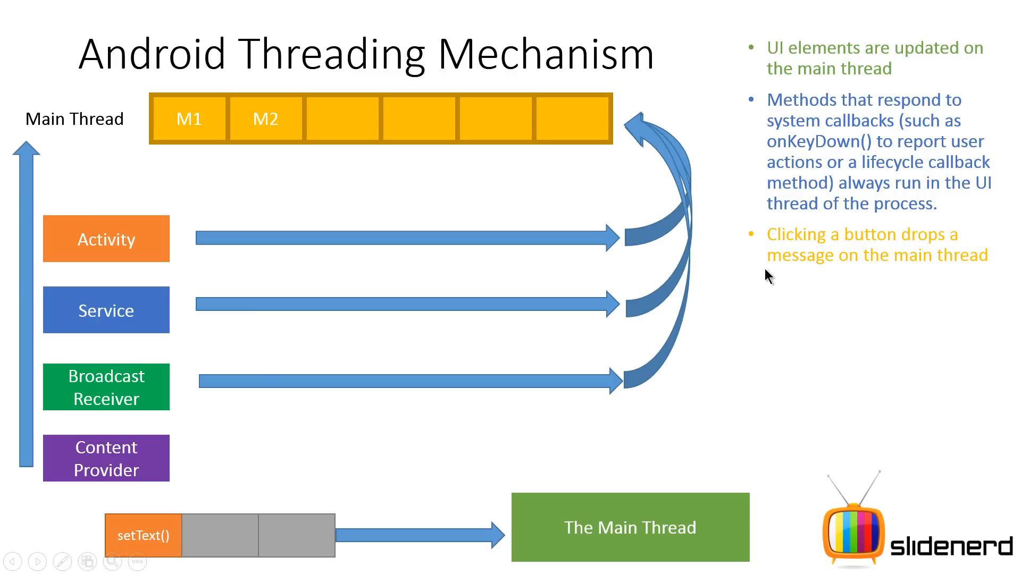
{"action": "mouse_move", "coordinate": [144, 270]}
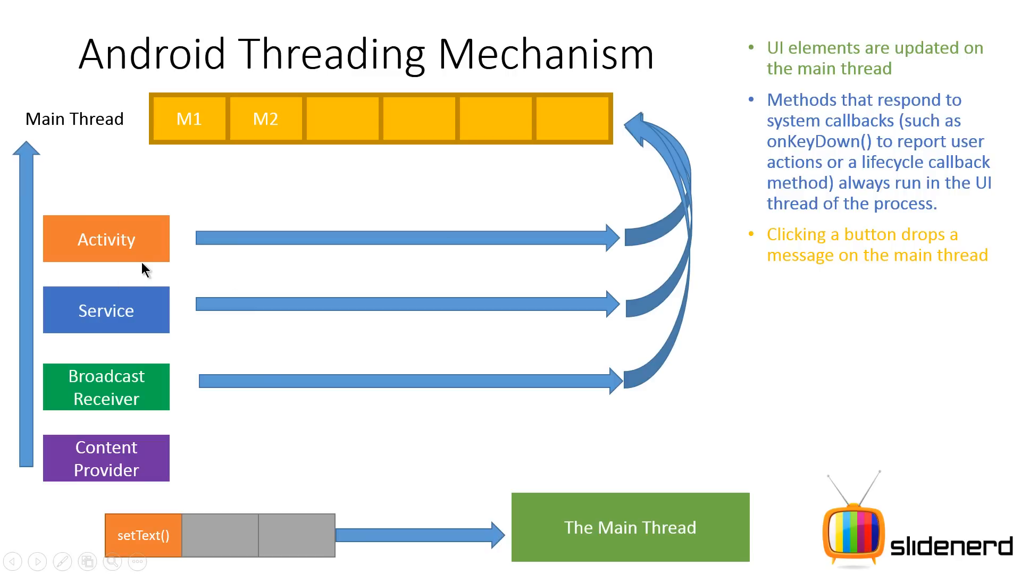
{"action": "mouse_move", "coordinate": [185, 148]}
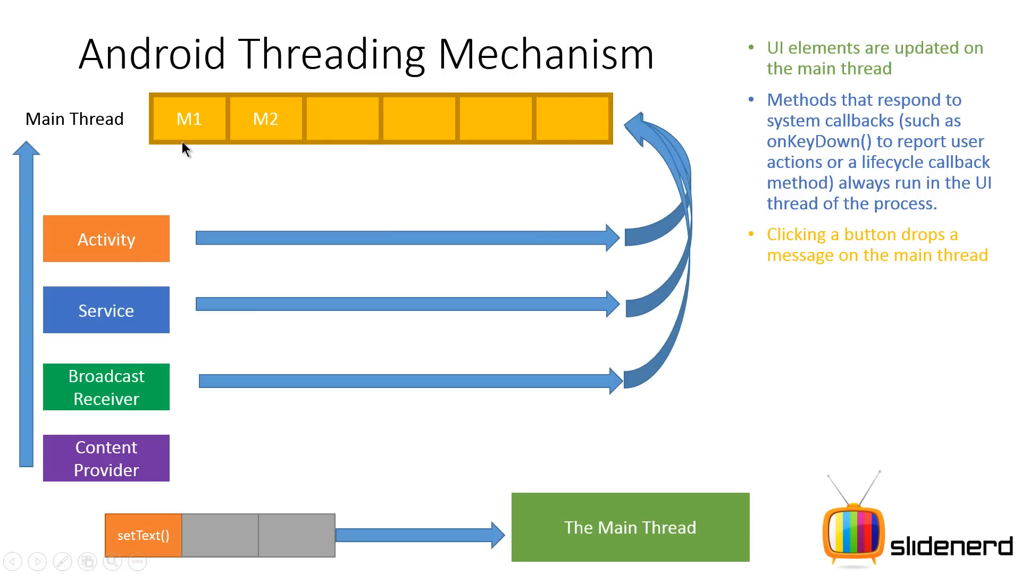
{"action": "mouse_move", "coordinate": [674, 441]}
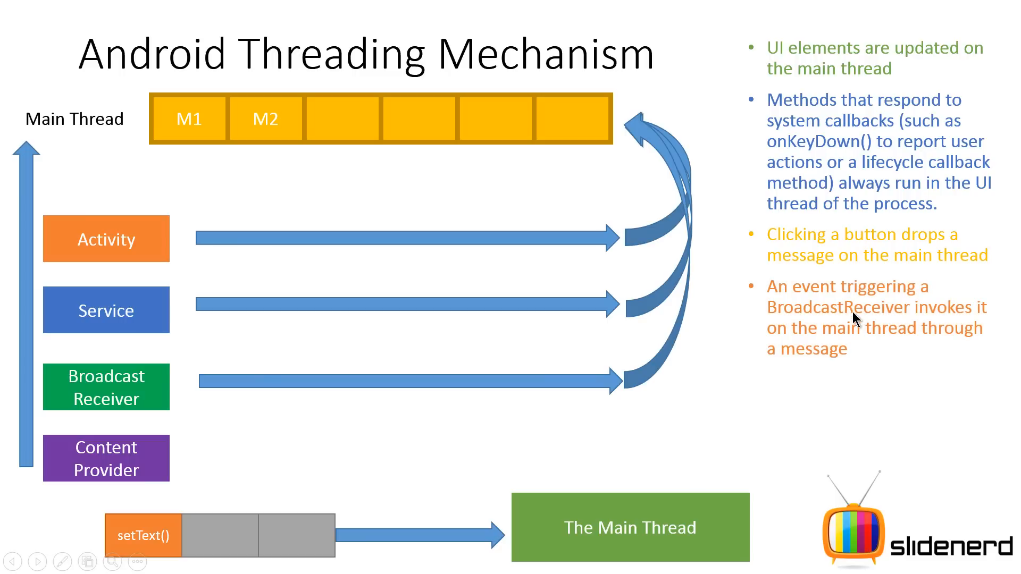
{"action": "mouse_move", "coordinate": [882, 310]}
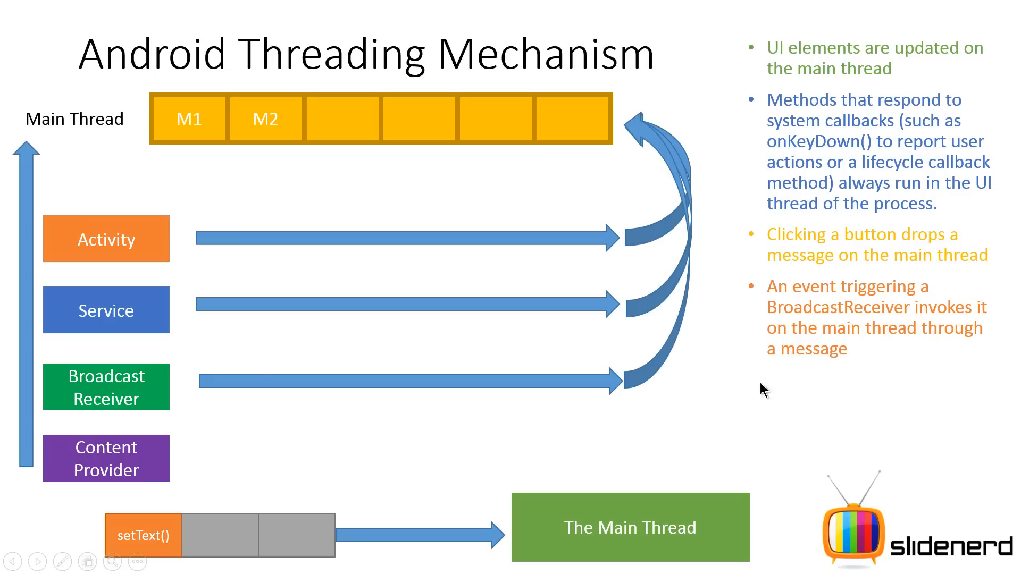
{"action": "mouse_move", "coordinate": [836, 294]}
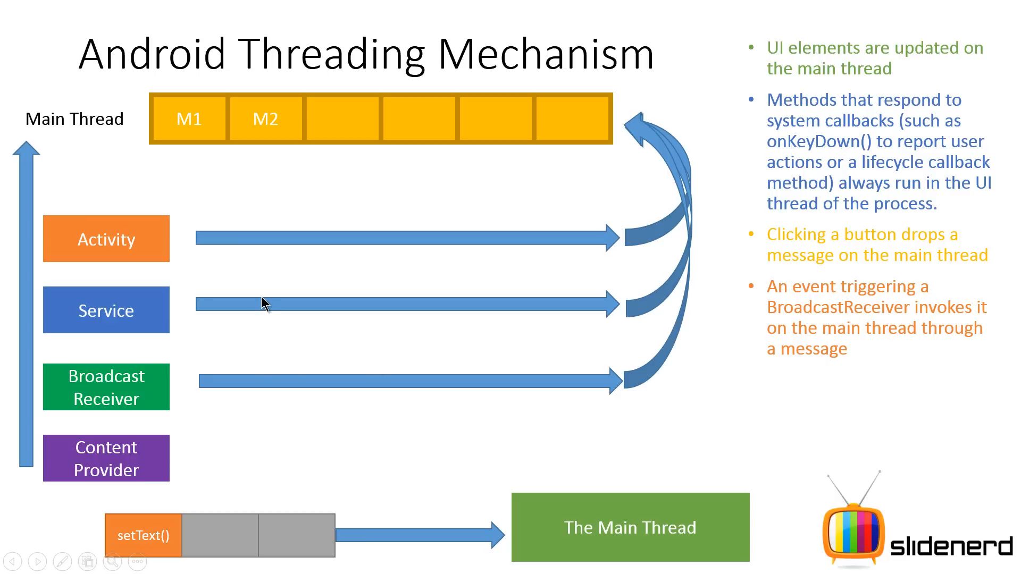
{"action": "mouse_move", "coordinate": [816, 307]}
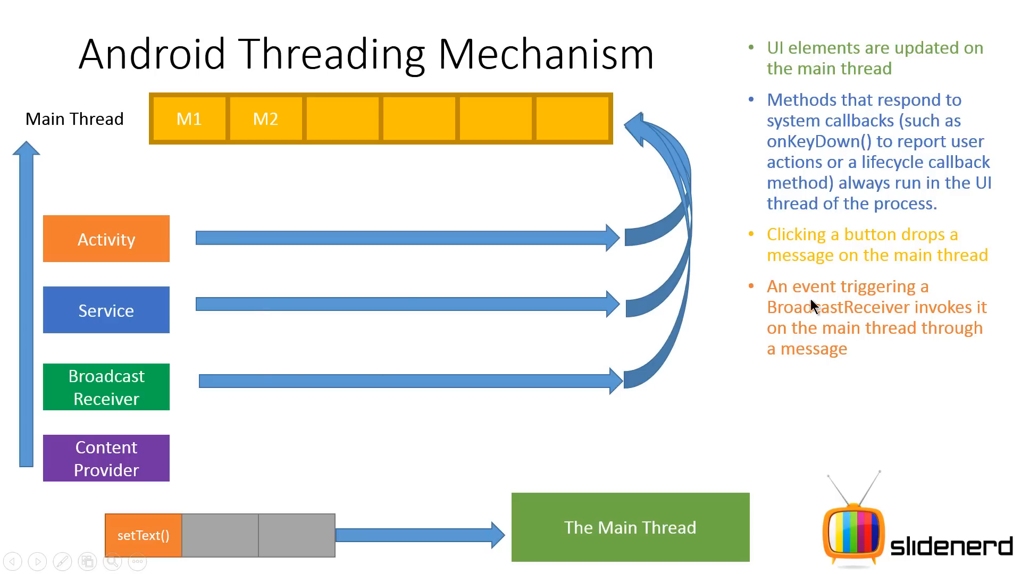
{"action": "mouse_move", "coordinate": [430, 289]}
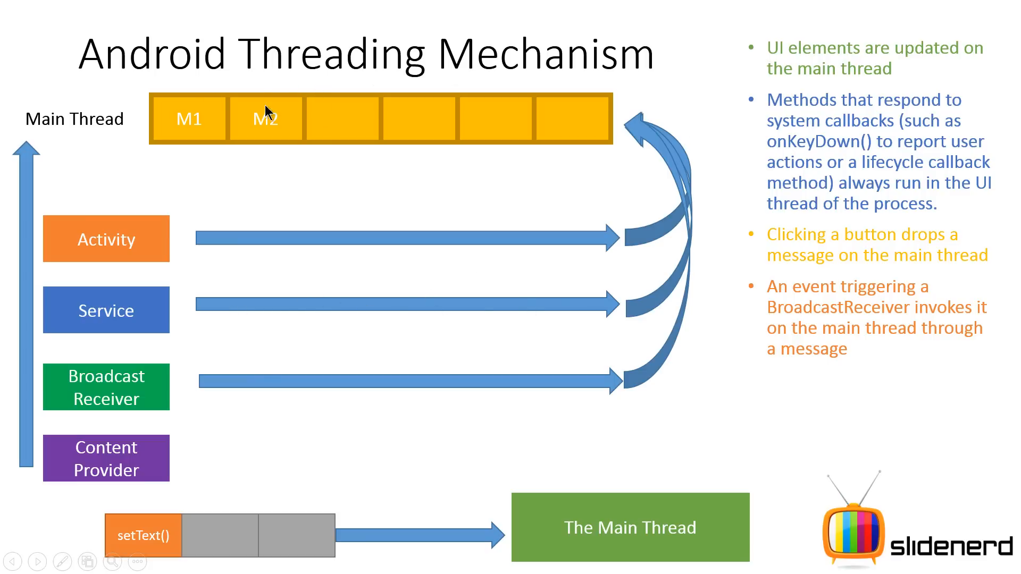
{"action": "mouse_move", "coordinate": [673, 426]}
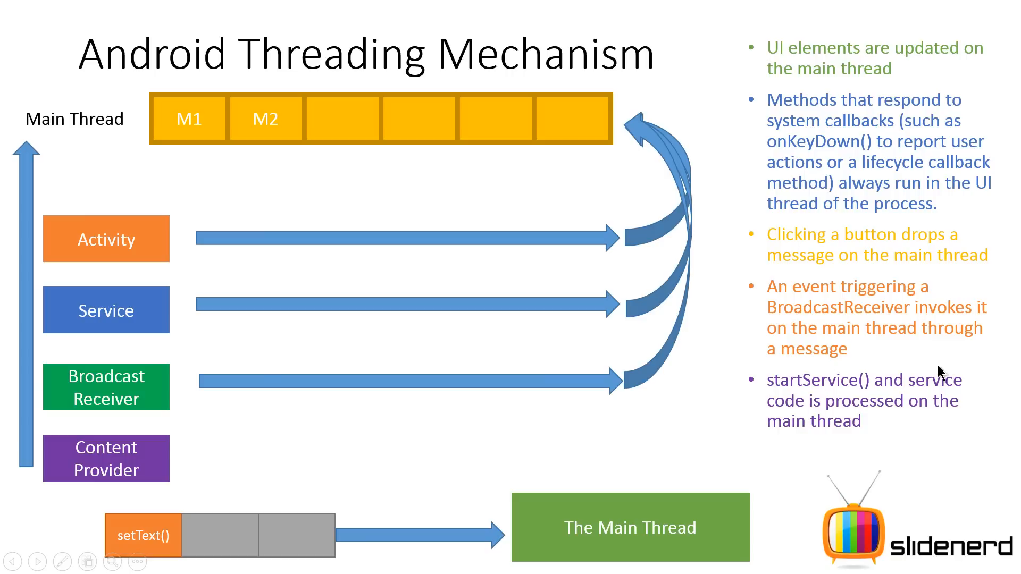
{"action": "mouse_move", "coordinate": [801, 388]}
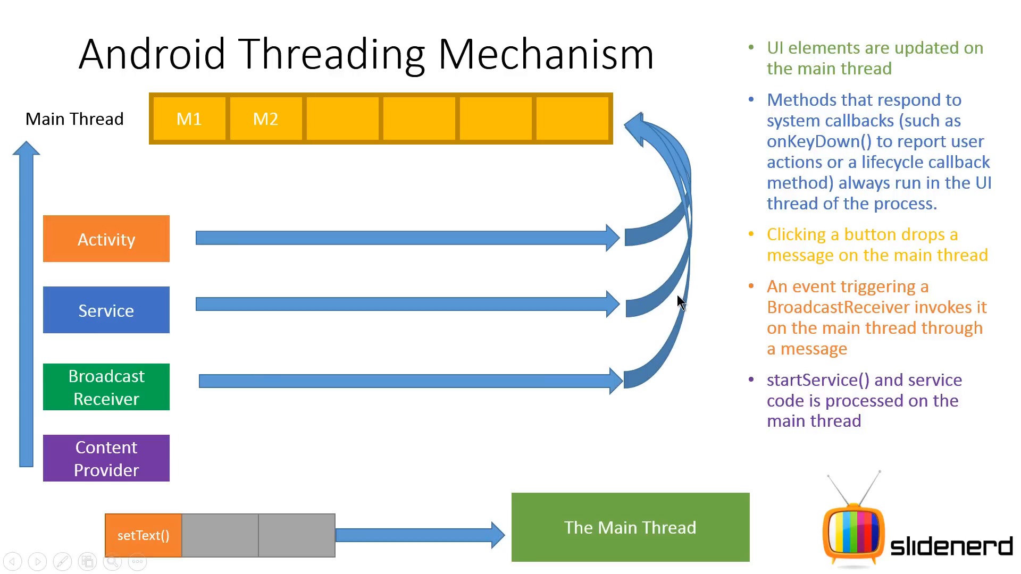
Step: Advance to the BroadcastReceiver and startService() bullets, then the Long running operations slide
{"action": "key", "text": "Right"}
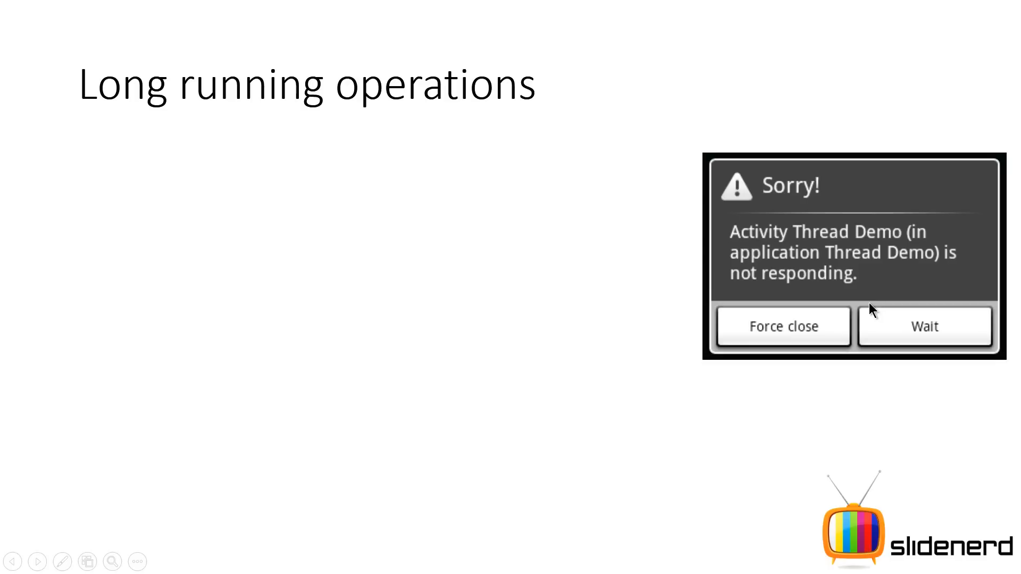
{"action": "mouse_move", "coordinate": [572, 364]}
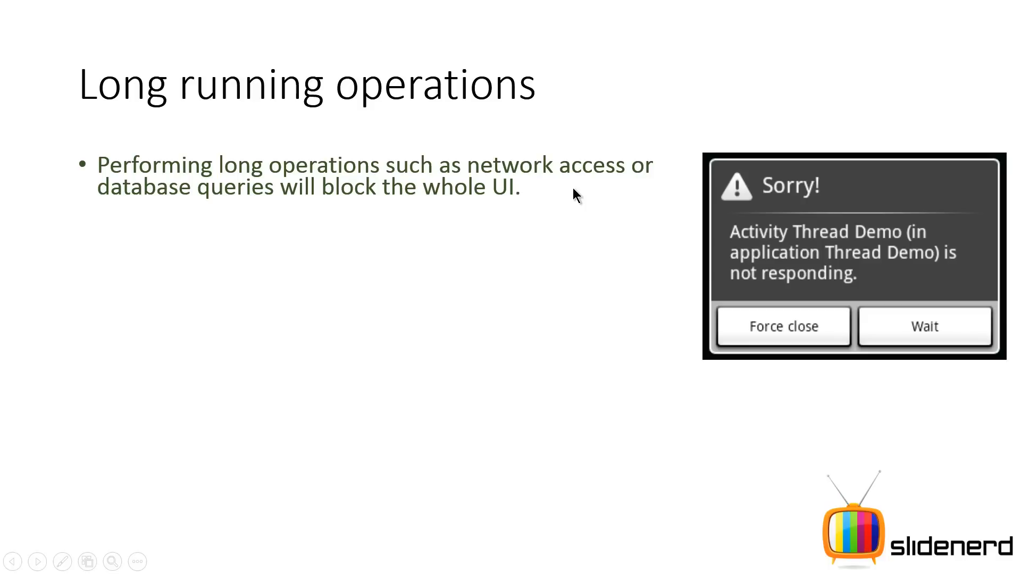
{"action": "mouse_move", "coordinate": [291, 223]}
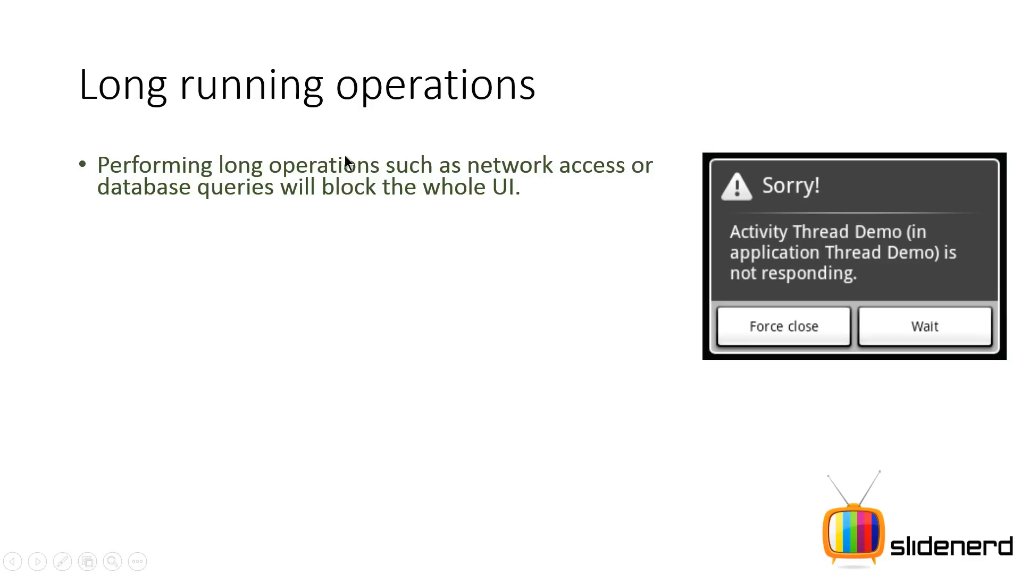
{"action": "mouse_move", "coordinate": [487, 220]}
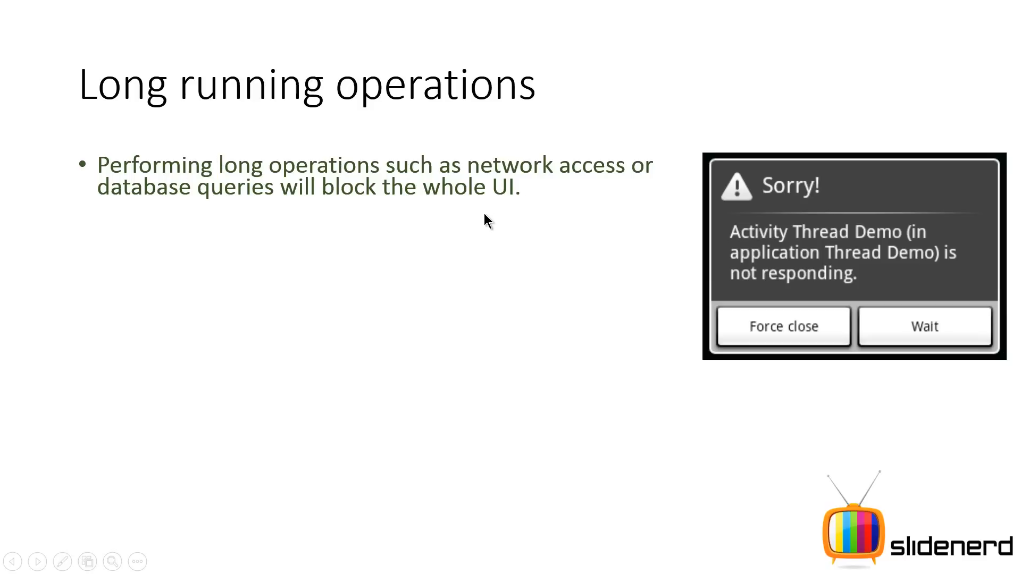
{"action": "mouse_move", "coordinate": [519, 208]}
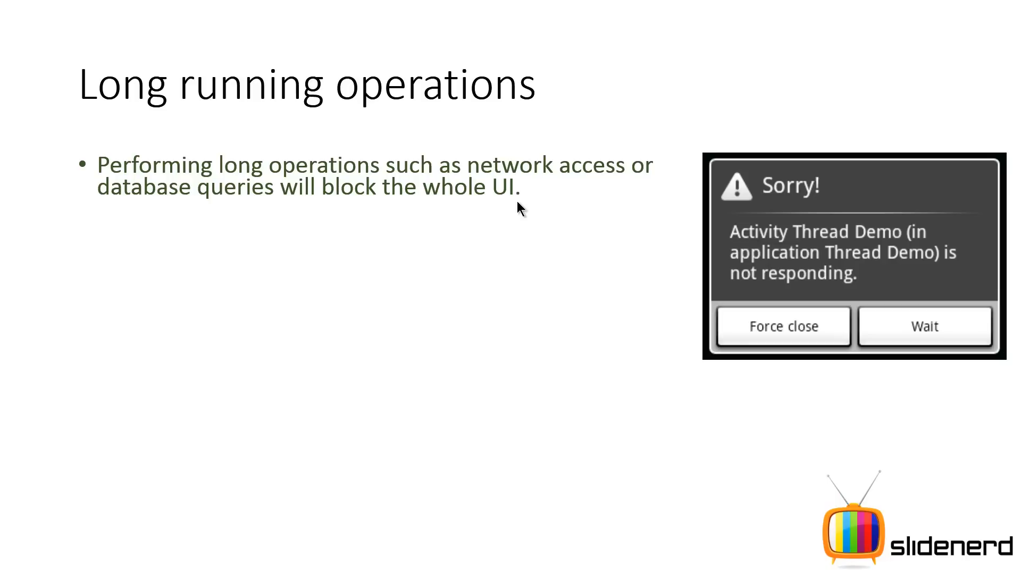
{"action": "mouse_move", "coordinate": [512, 311]}
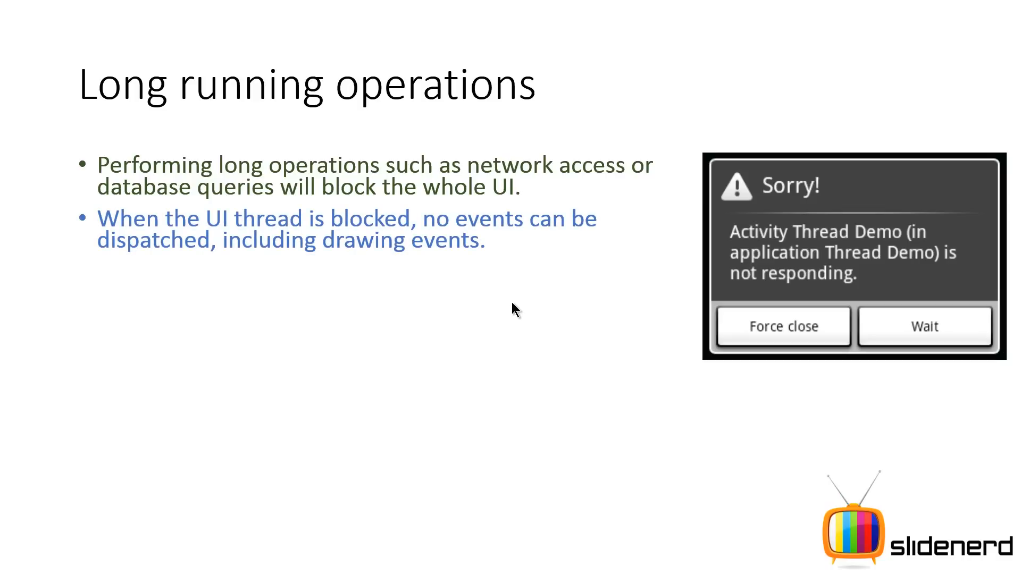
{"action": "mouse_move", "coordinate": [554, 233]}
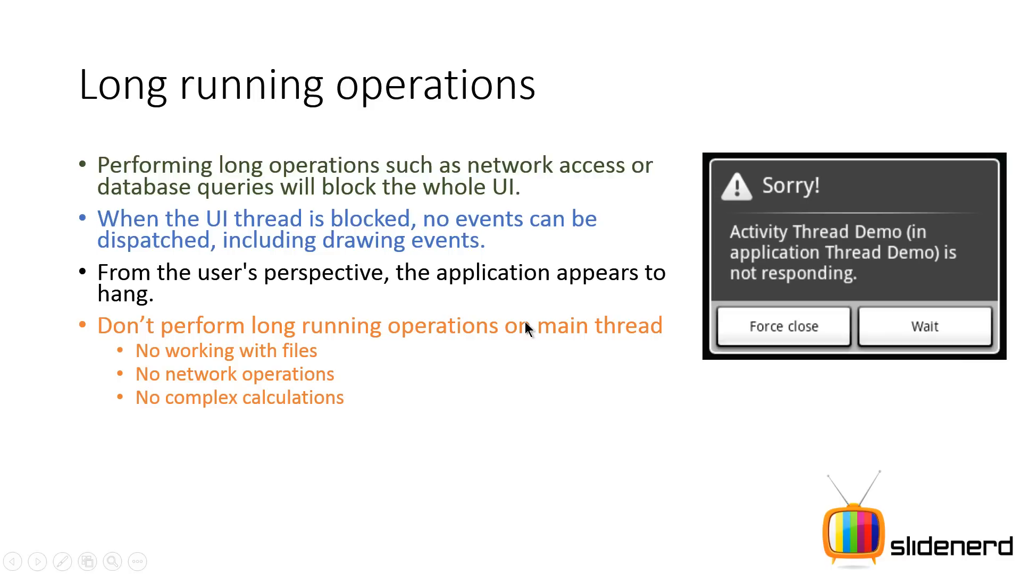
{"action": "mouse_move", "coordinate": [127, 369]}
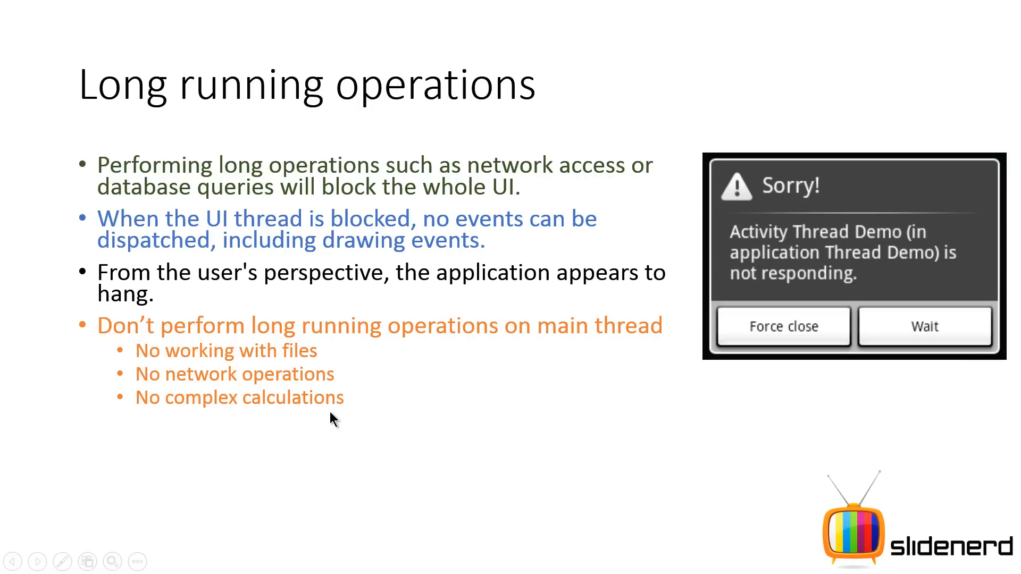
{"action": "mouse_move", "coordinate": [461, 379]}
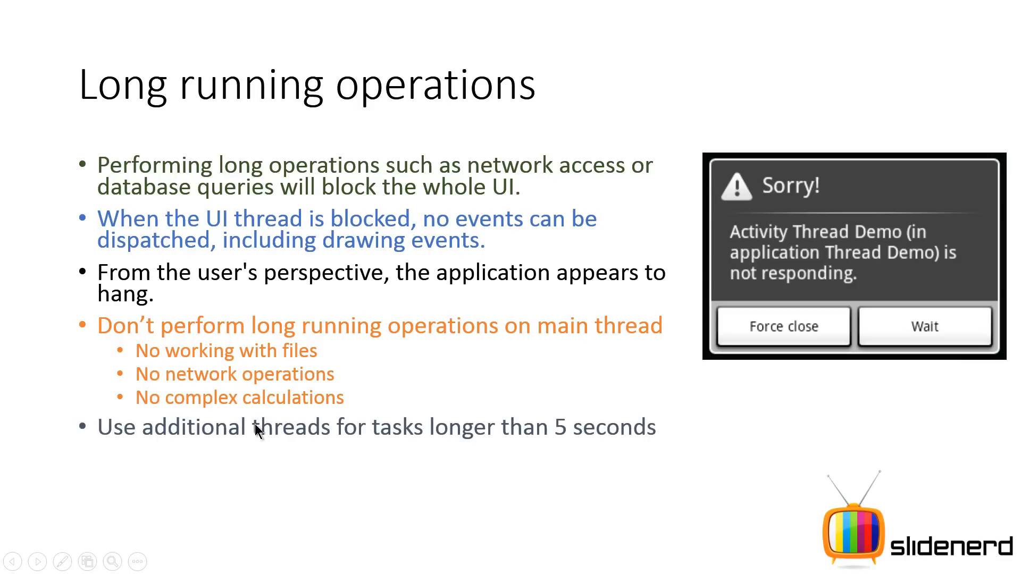
{"action": "mouse_move", "coordinate": [690, 461]}
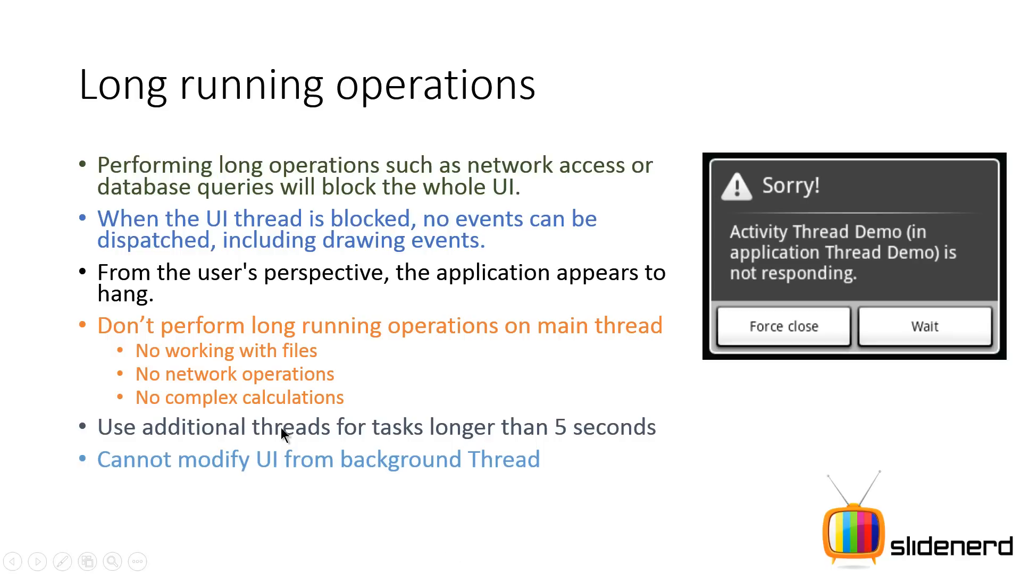
{"action": "mouse_move", "coordinate": [600, 428]}
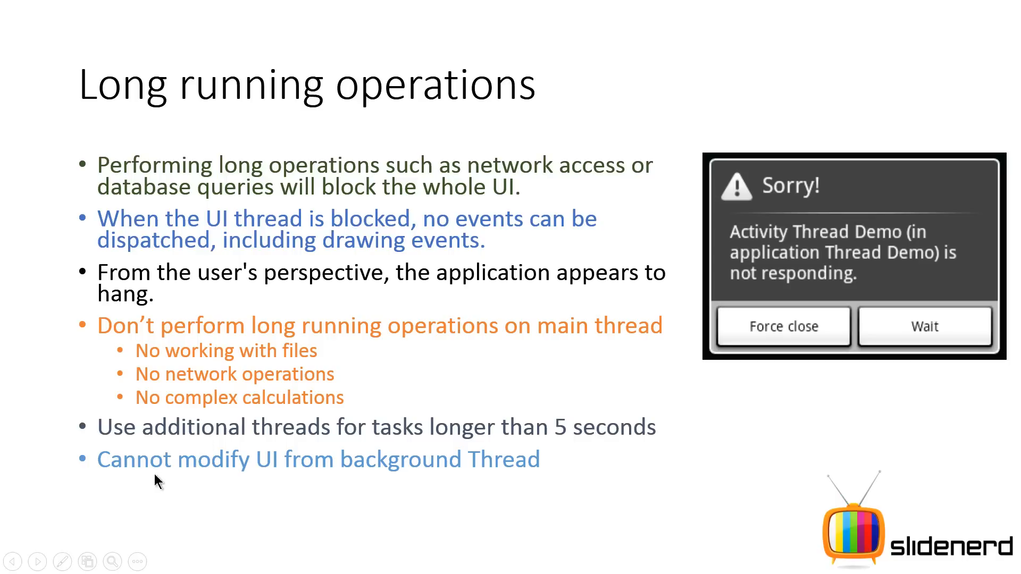
{"action": "mouse_move", "coordinate": [286, 482]}
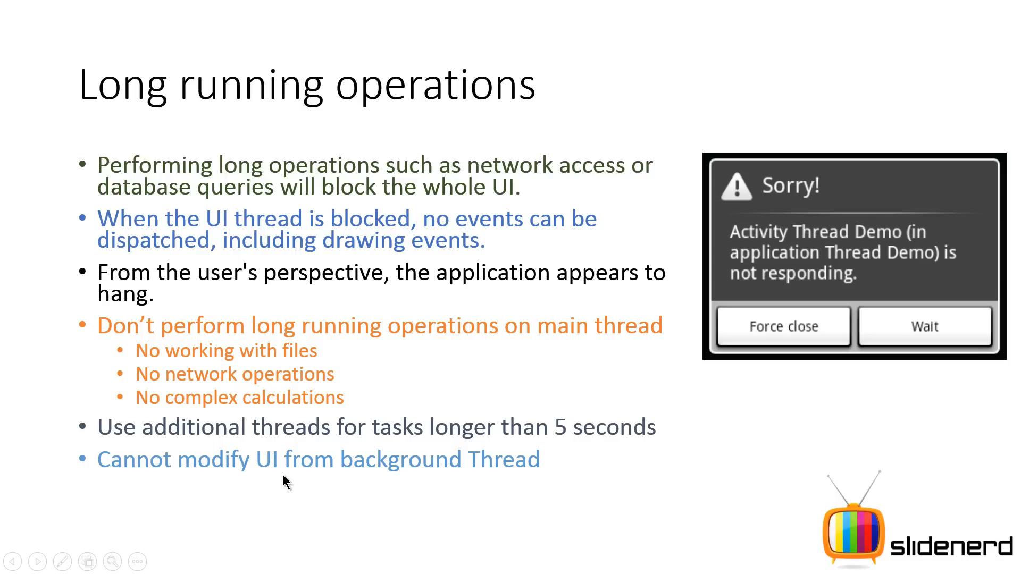